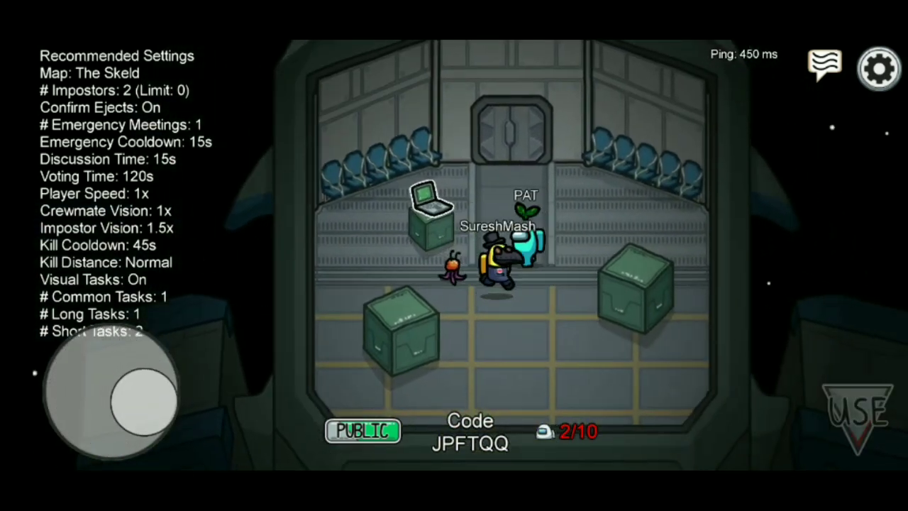
# Leave the Skeld public lobby and return to the Android home screen.
pyautogui.moveTo(142, 400); pyautogui.dragTo(83, 383)
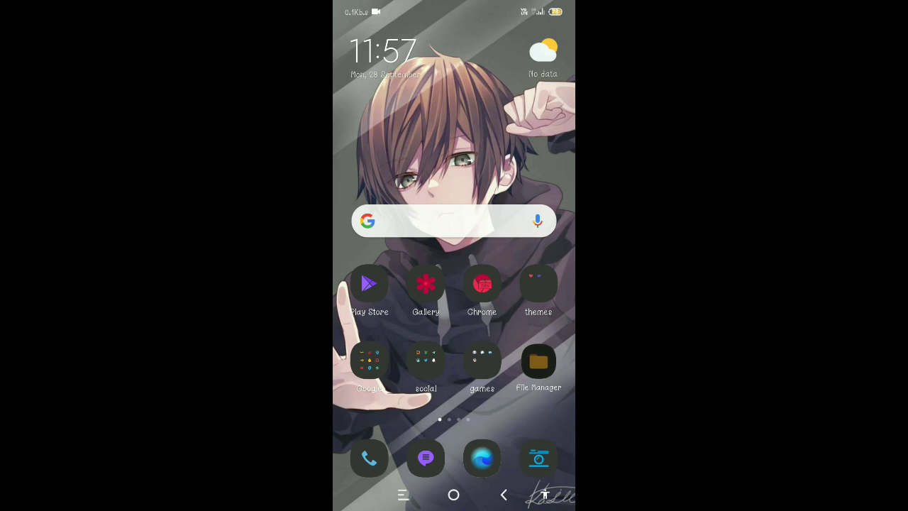
# Search File Manager for 'secure' and start copying the found secureNew file.
pyautogui.click(539, 361)
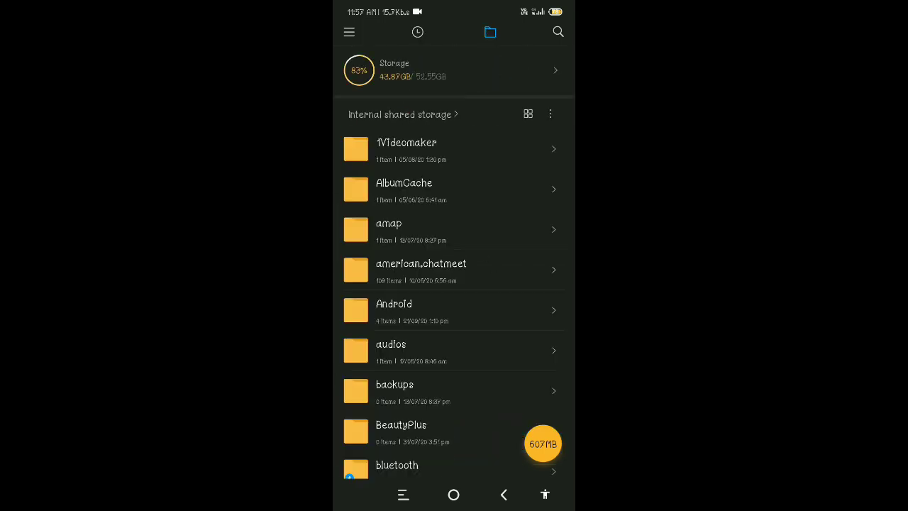
pyautogui.write('secure')
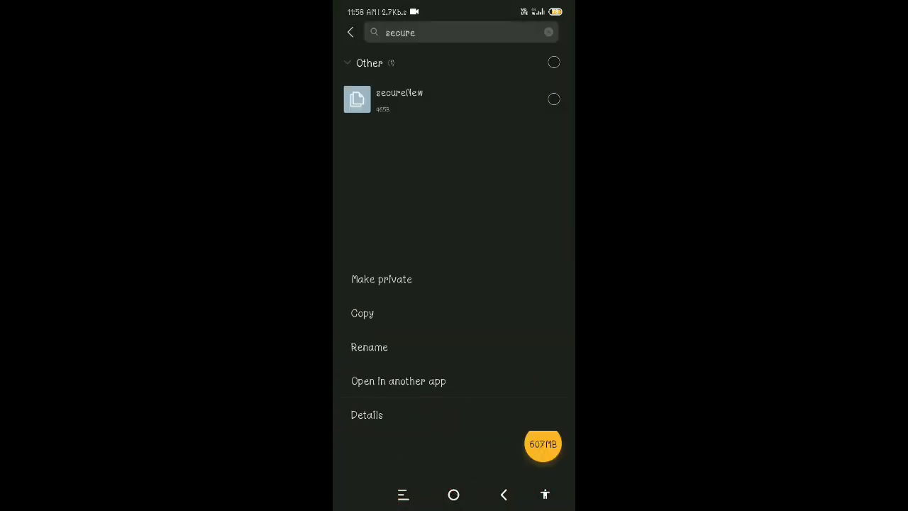
pyautogui.click(362, 314)
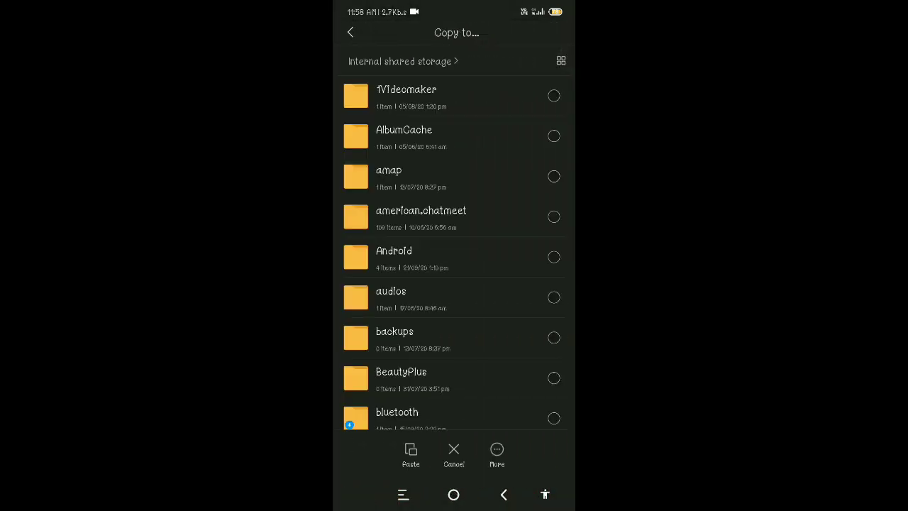
# Browse Android > data as the destination, then cancel the copy back to internal storage.
pyautogui.click(395, 257)
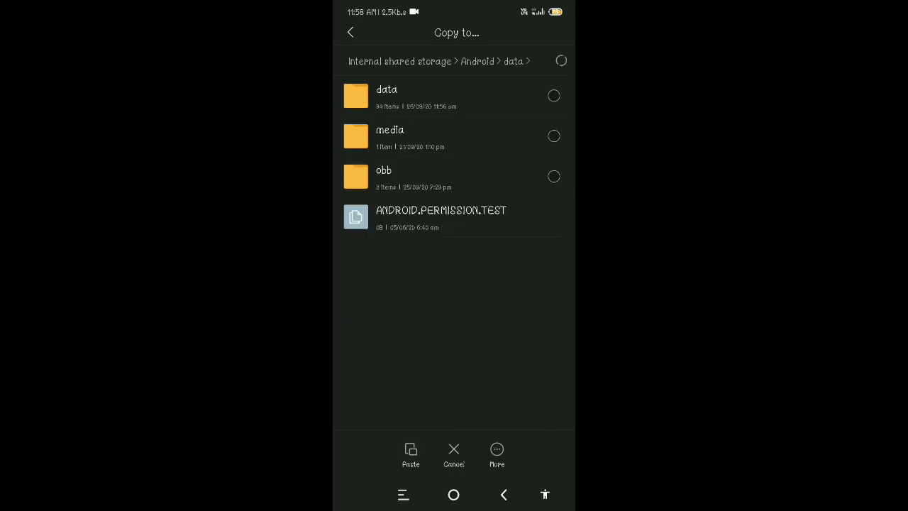
pyautogui.scroll(-3)
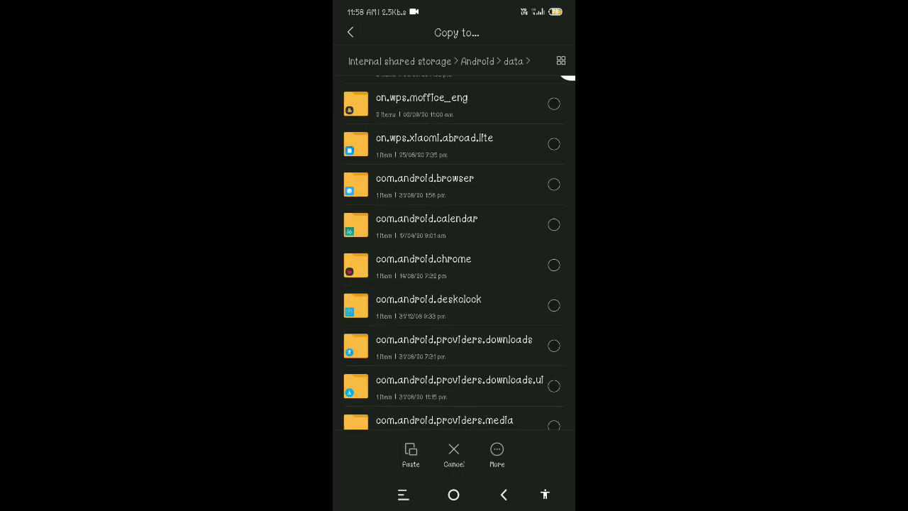
pyautogui.scroll(-3)
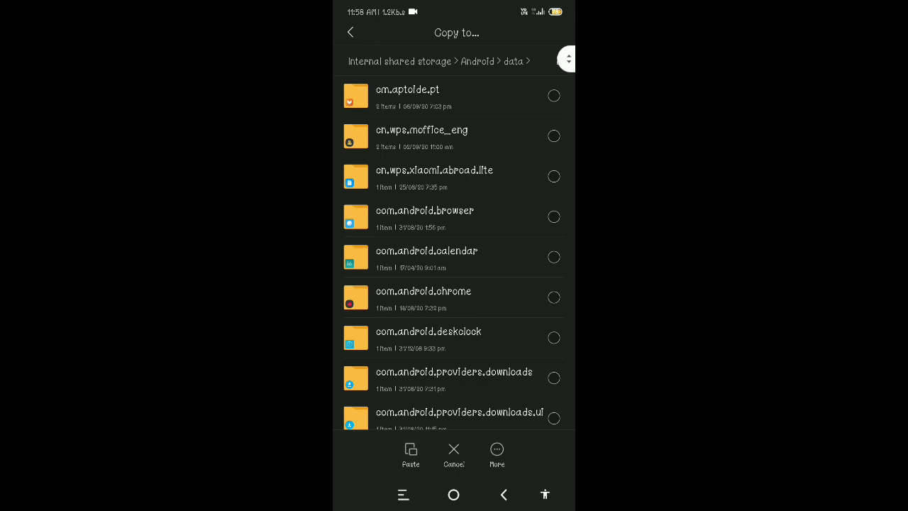
pyautogui.click(454, 454)
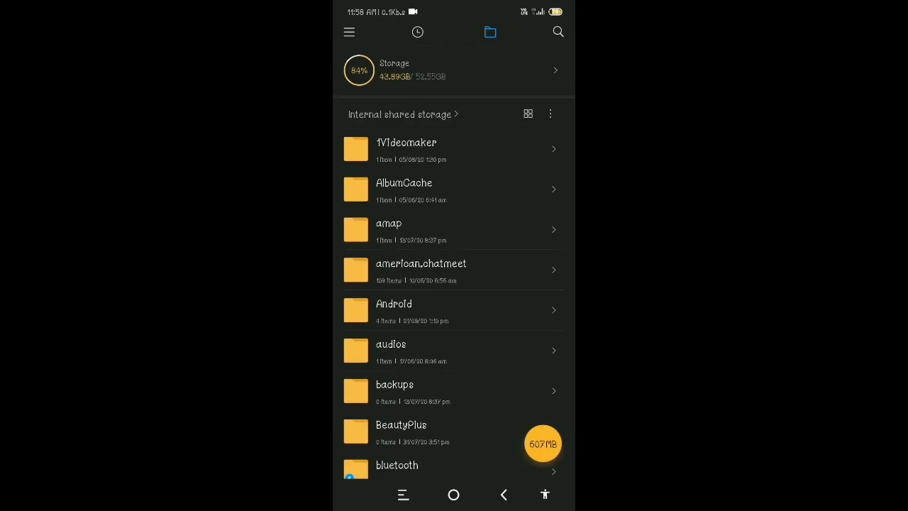
# Browse Android > data > com.innersloth.spacemafia > files, then select secureNew from the search results.
pyautogui.click(394, 310)
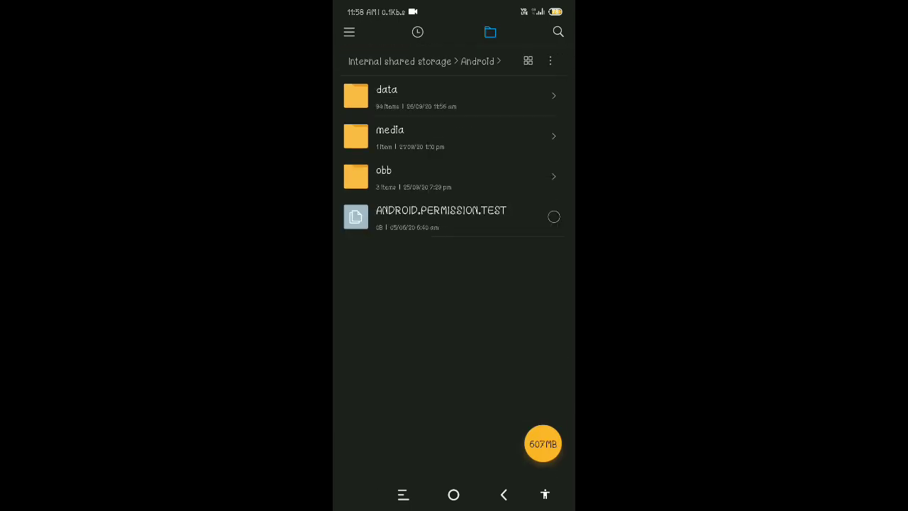
pyautogui.click(386, 97)
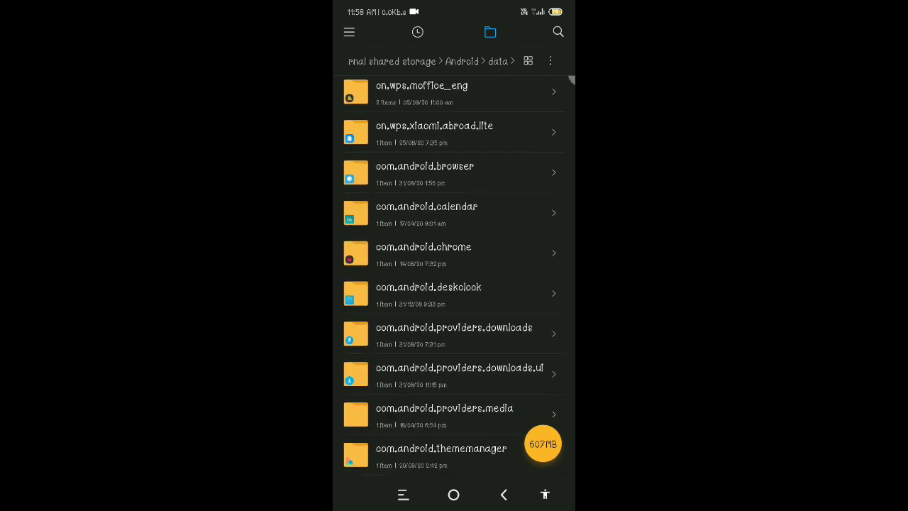
pyautogui.scroll(-3)
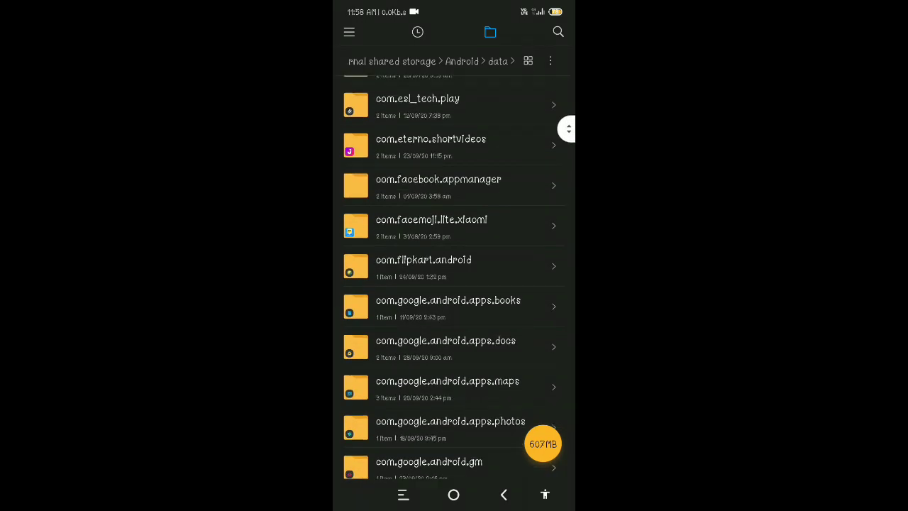
pyautogui.scroll(-3)
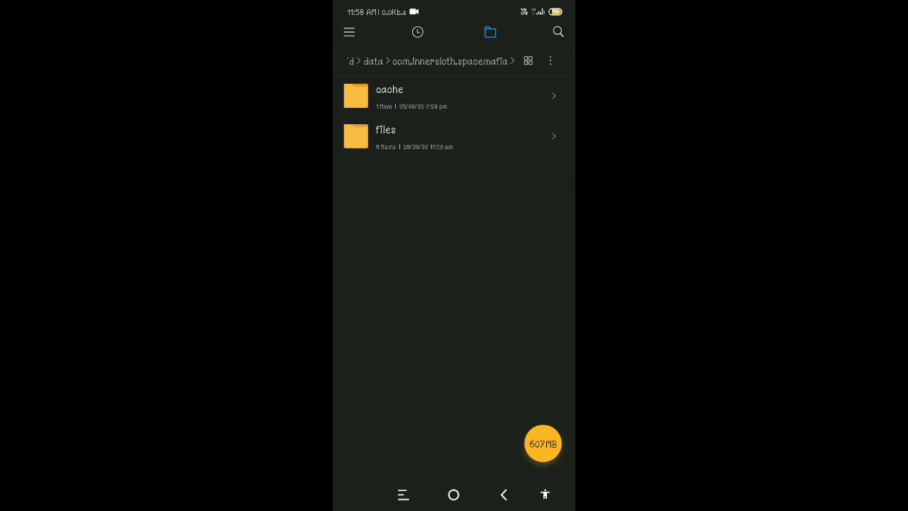
pyautogui.click(386, 135)
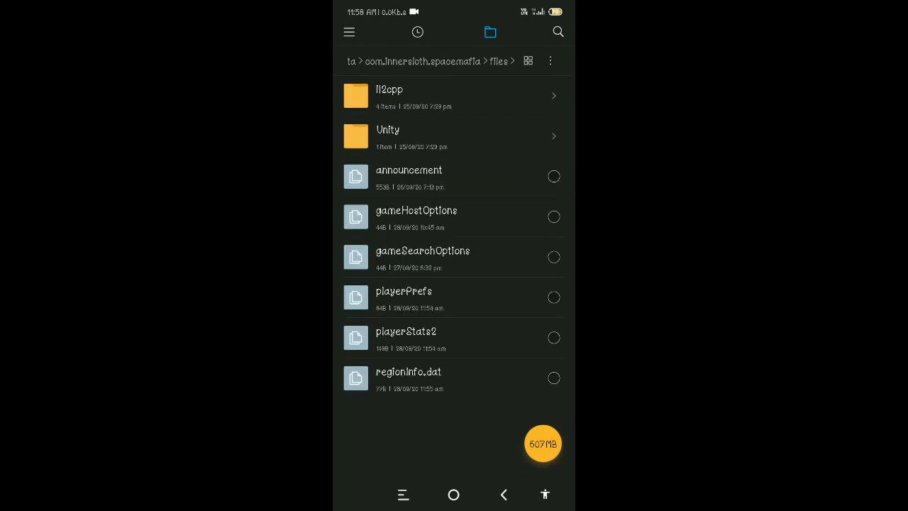
pyautogui.click(503, 494)
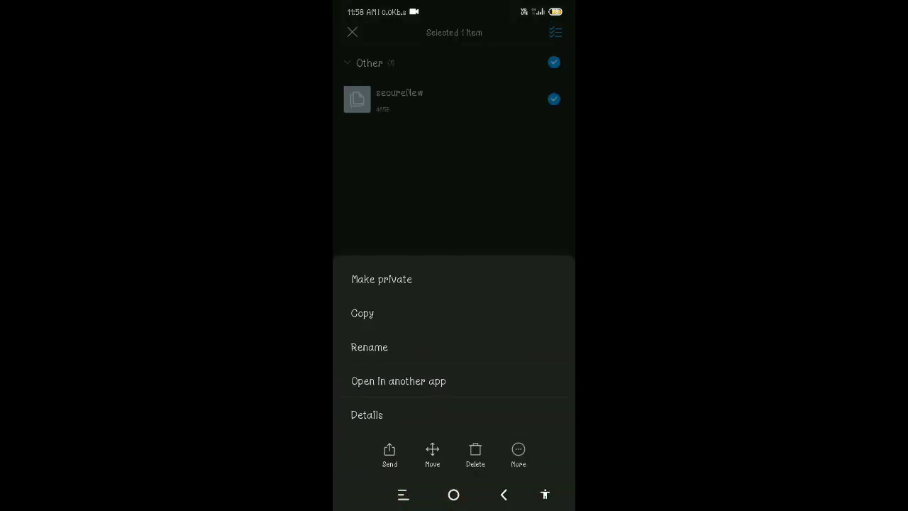
# Copy secureNew and paste it into Android > data > com.innersloth.spacemafia > files.
pyautogui.click(361, 314)
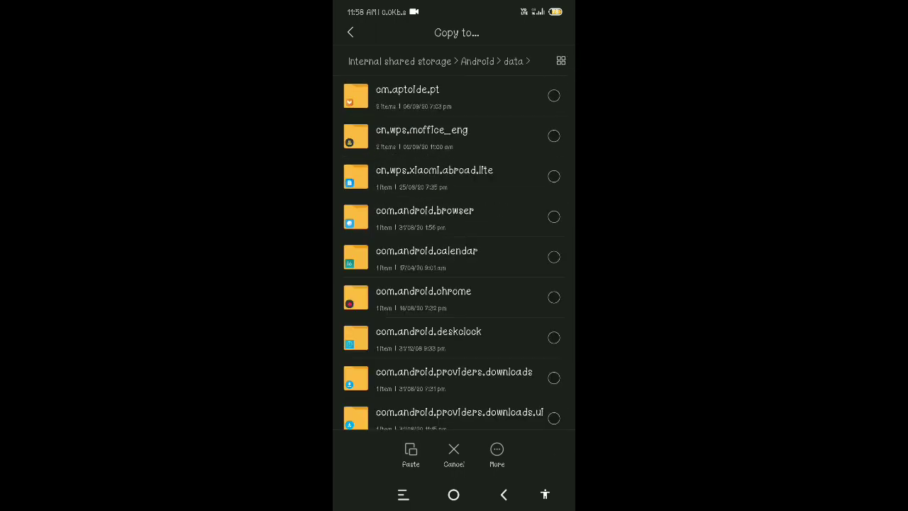
pyautogui.scroll(-3)
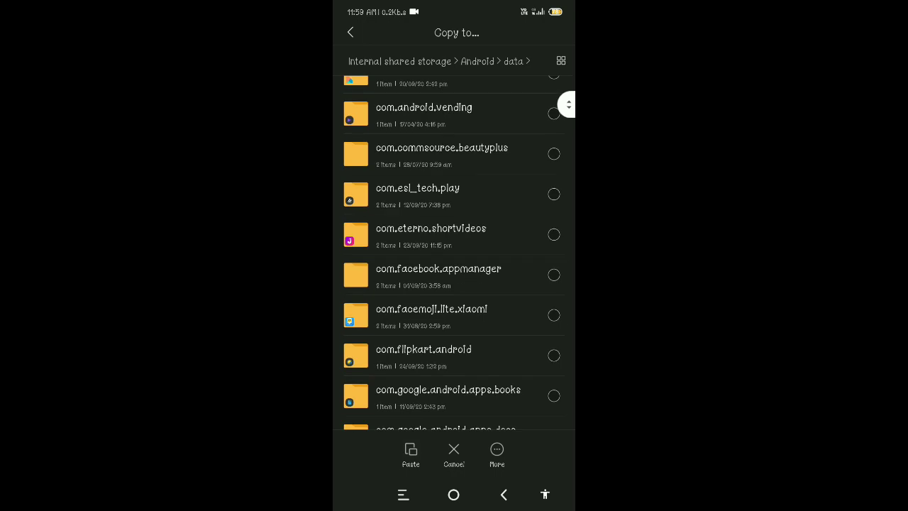
pyautogui.scroll(-3)
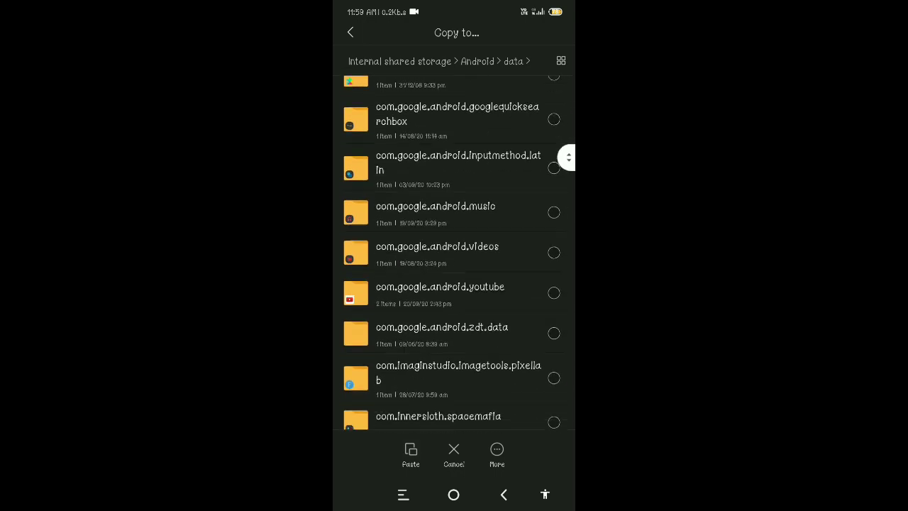
pyautogui.click(437, 417)
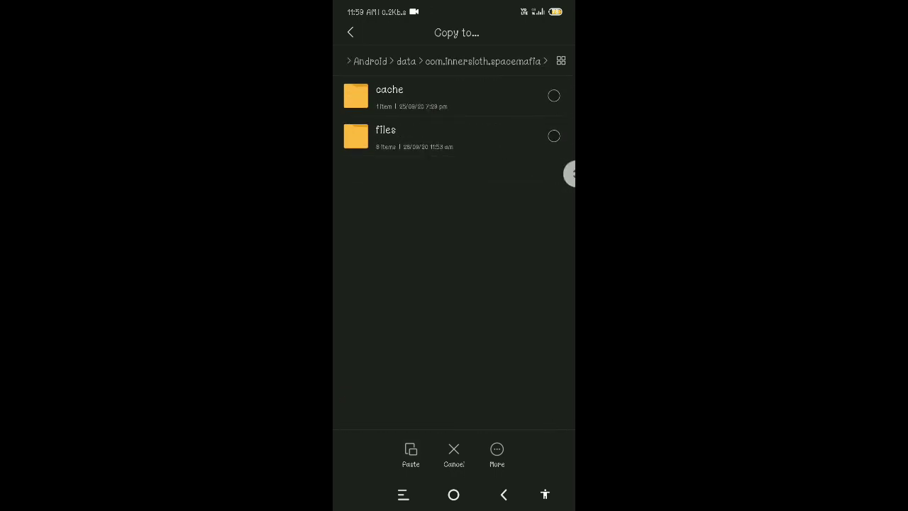
pyautogui.scroll(-3)
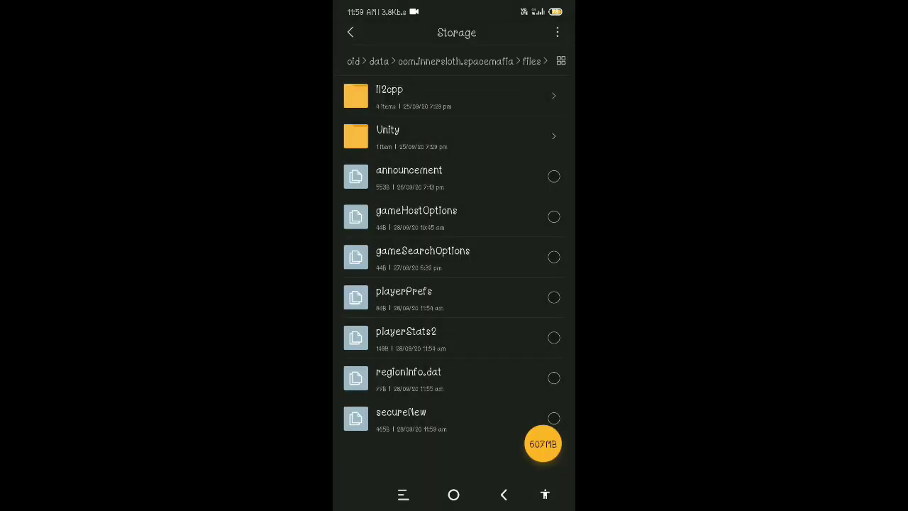
pyautogui.click(351, 33)
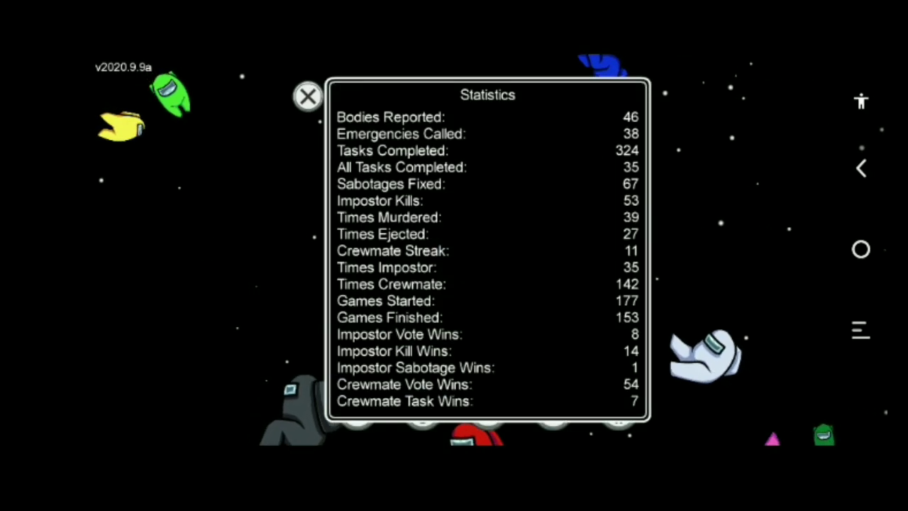
# Close Statistics and host a new Skeld game with the customize panel open.
pyautogui.click(306, 96)
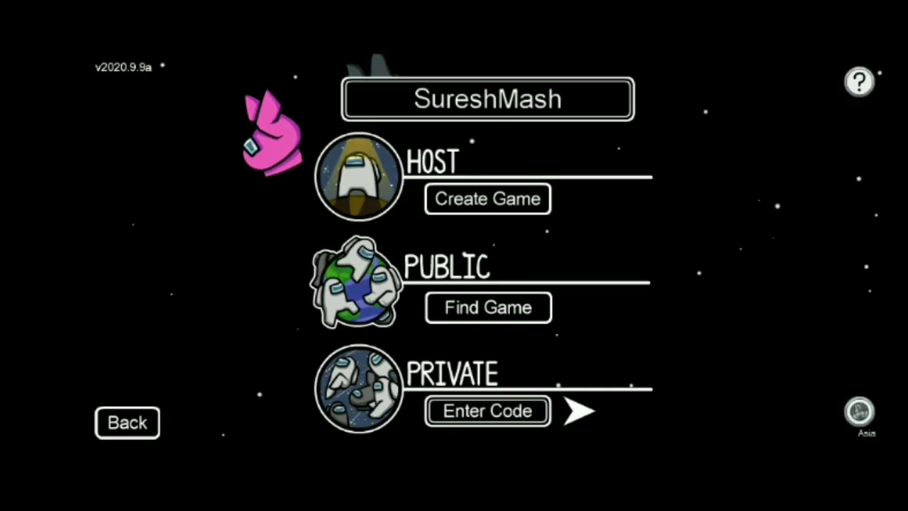
pyautogui.click(488, 307)
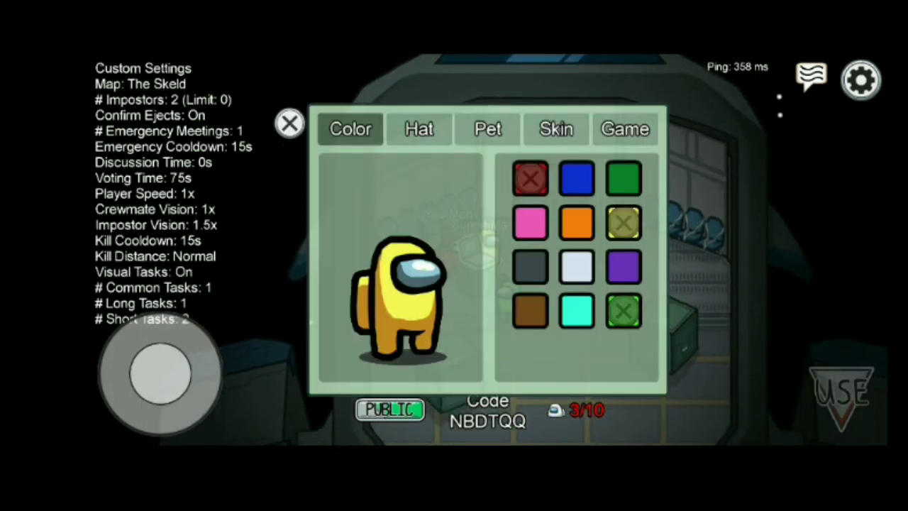
# Browse hats, pets and skins, giving the yellow crewmate a pet, dark suit skin and top hat.
pyautogui.click(418, 129)
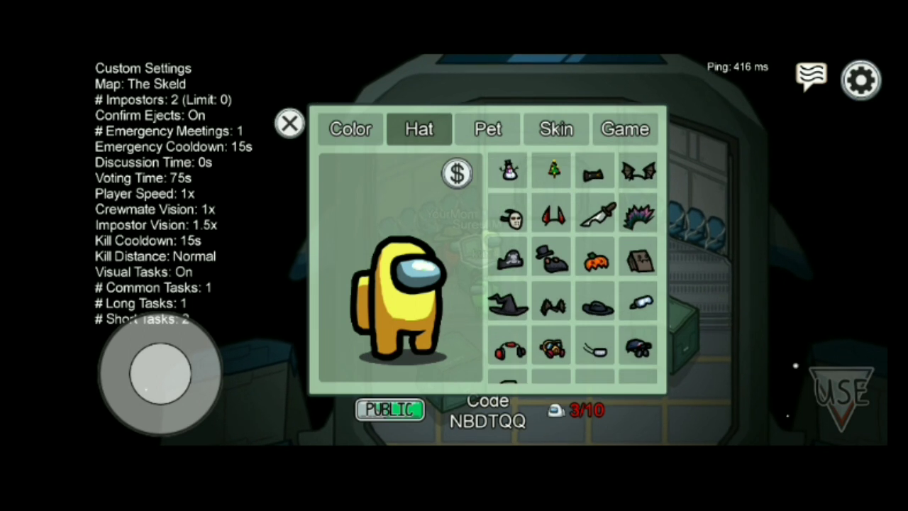
pyautogui.click(488, 128)
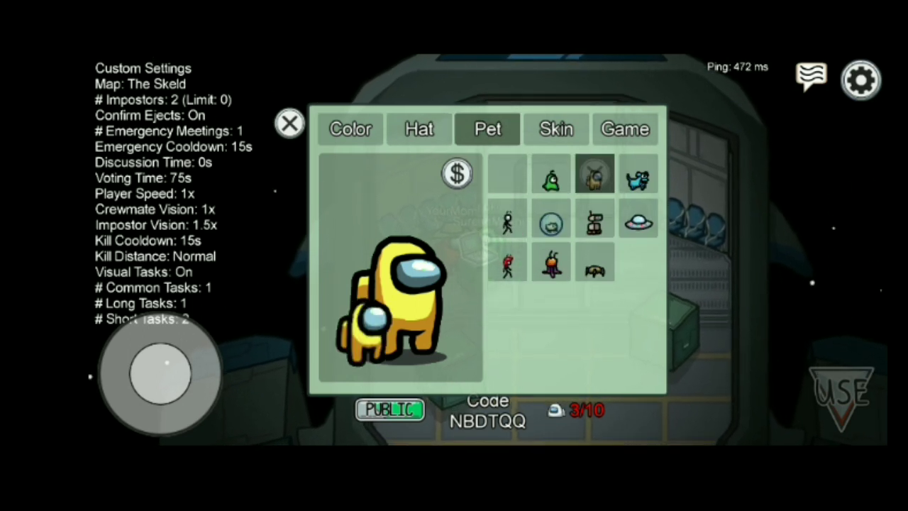
pyautogui.click(556, 129)
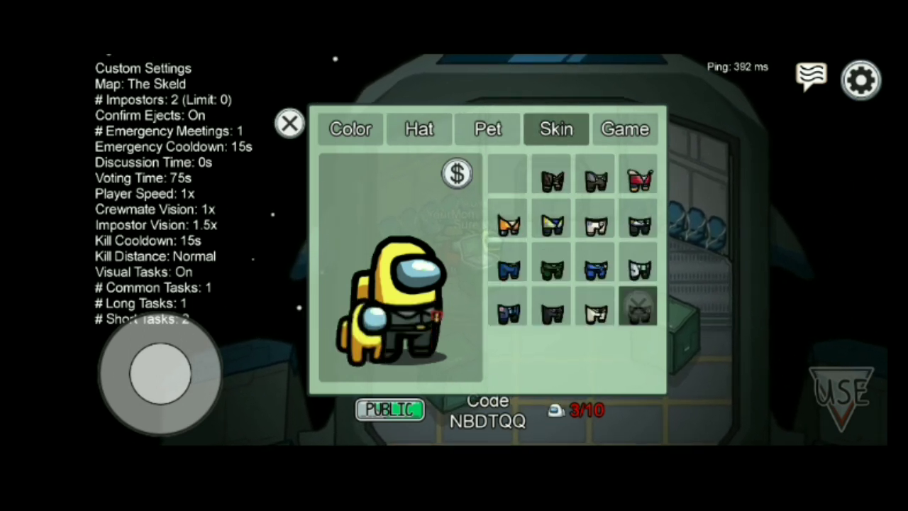
pyautogui.click(419, 129)
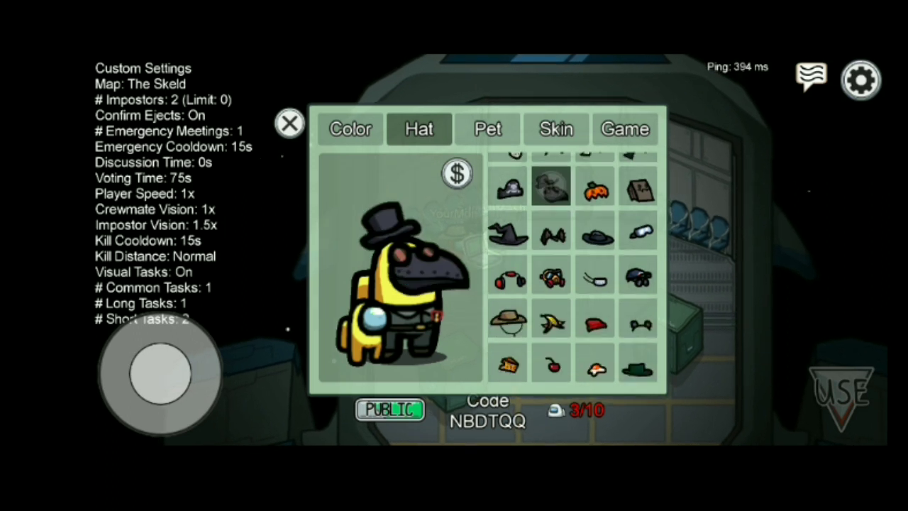
pyautogui.click(290, 122)
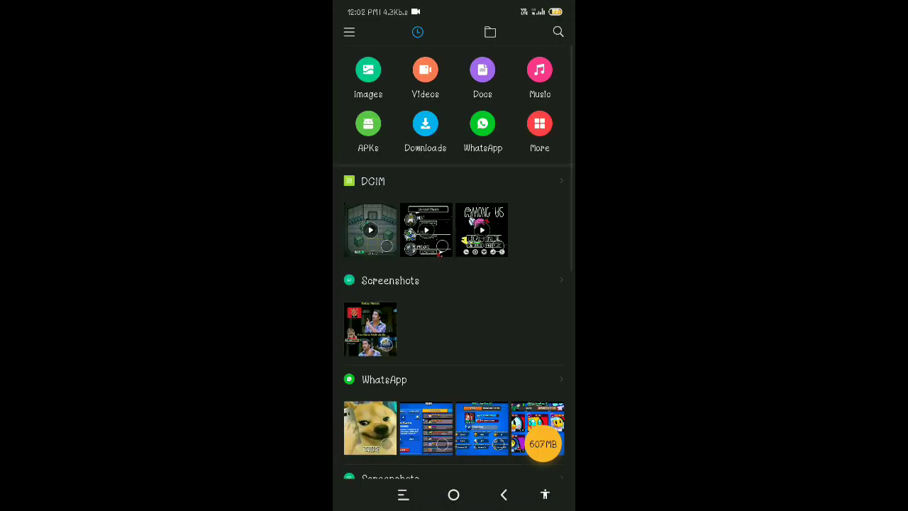
# Show the internal shared storage folder list from the top folder tab.
pyautogui.click(490, 32)
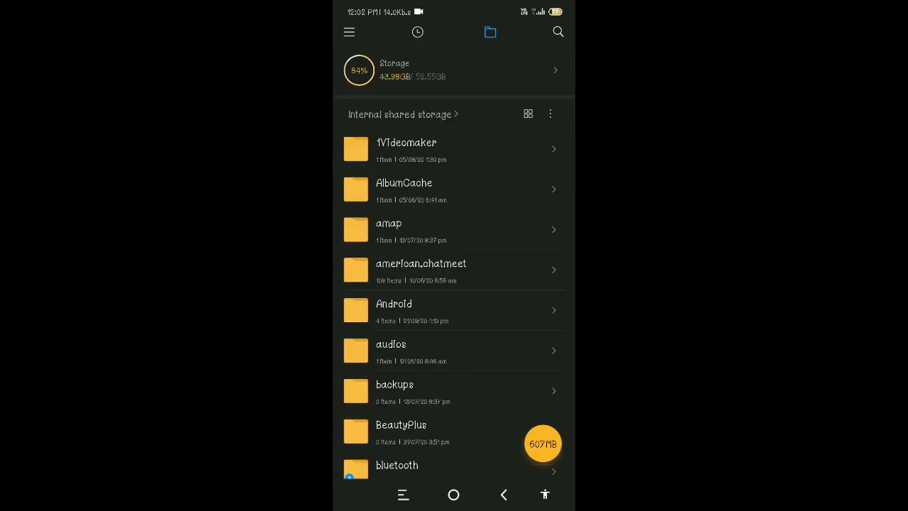